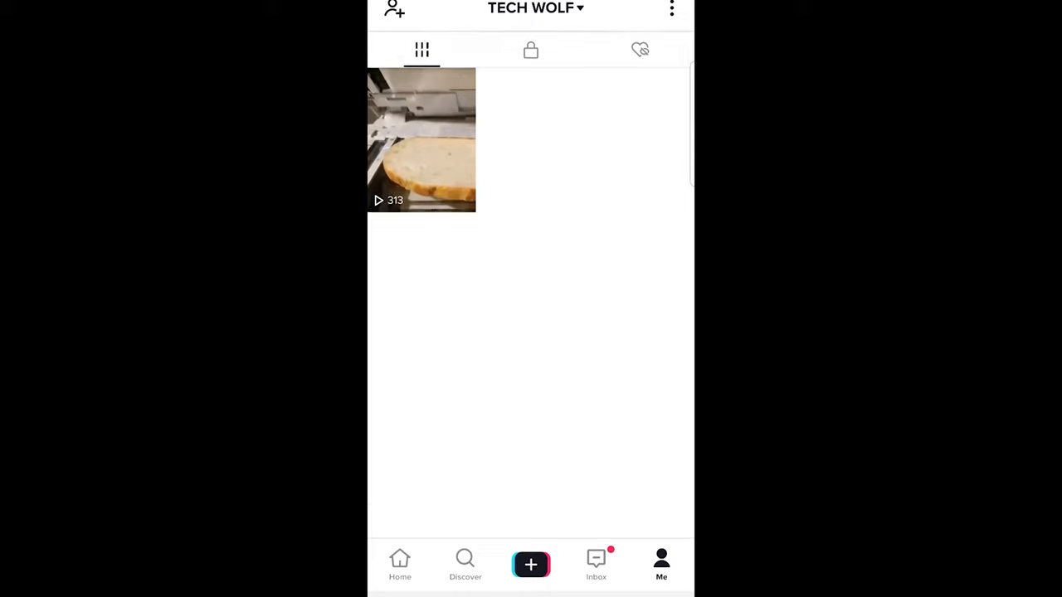
Step: Switch the profile to the Liked tab (heart icon), listing three liked videos
scroll("down", 3)
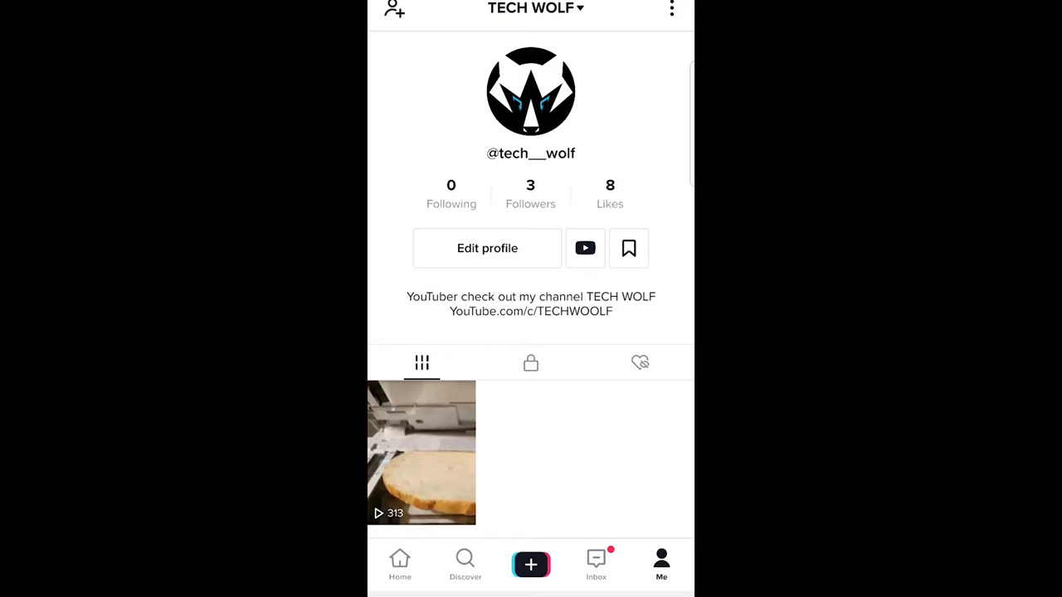
left_click(641, 362)
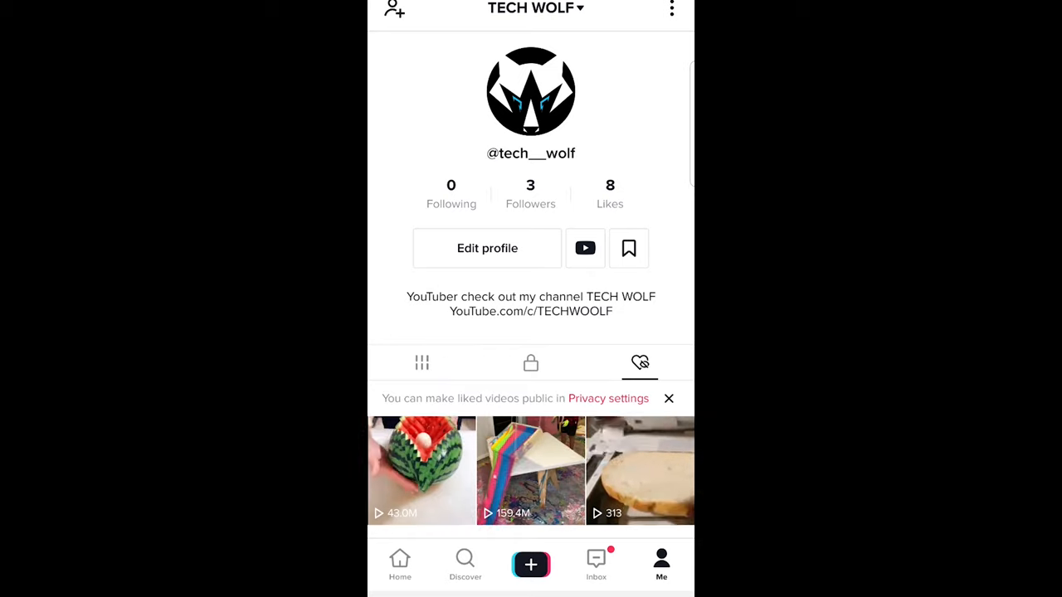